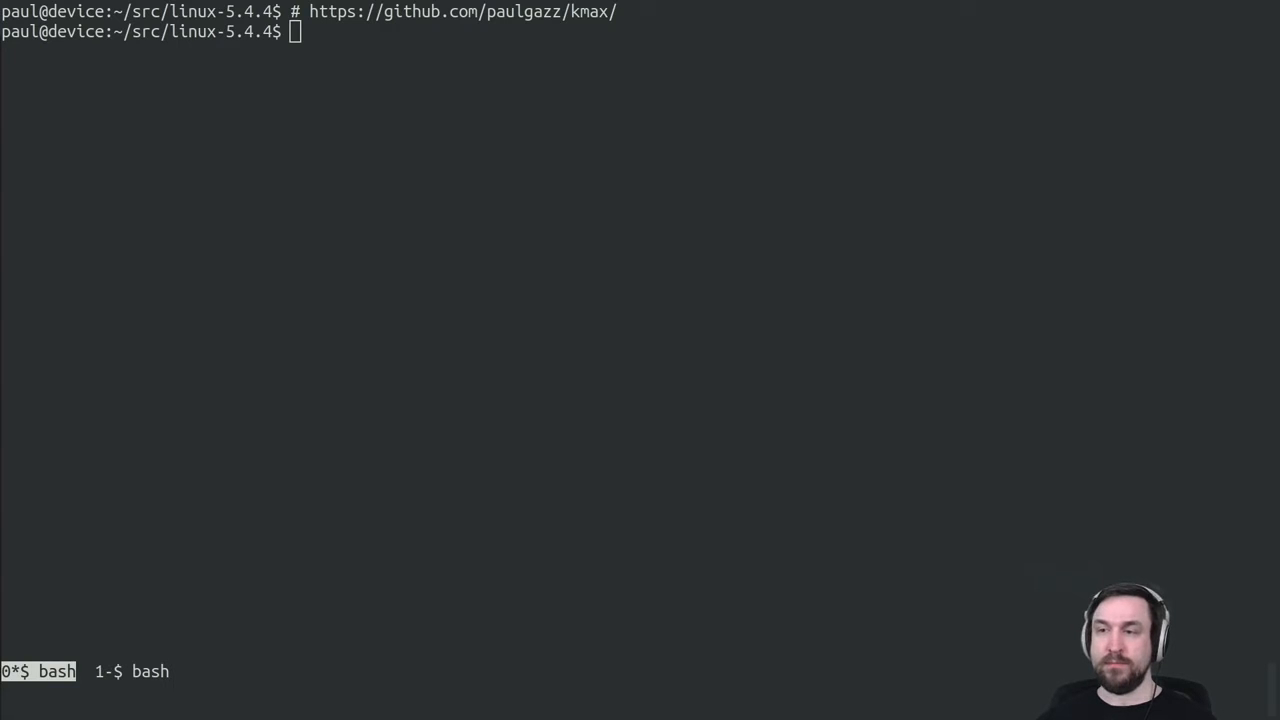
Apply the default kernel configuration with make defconfig
type("make")
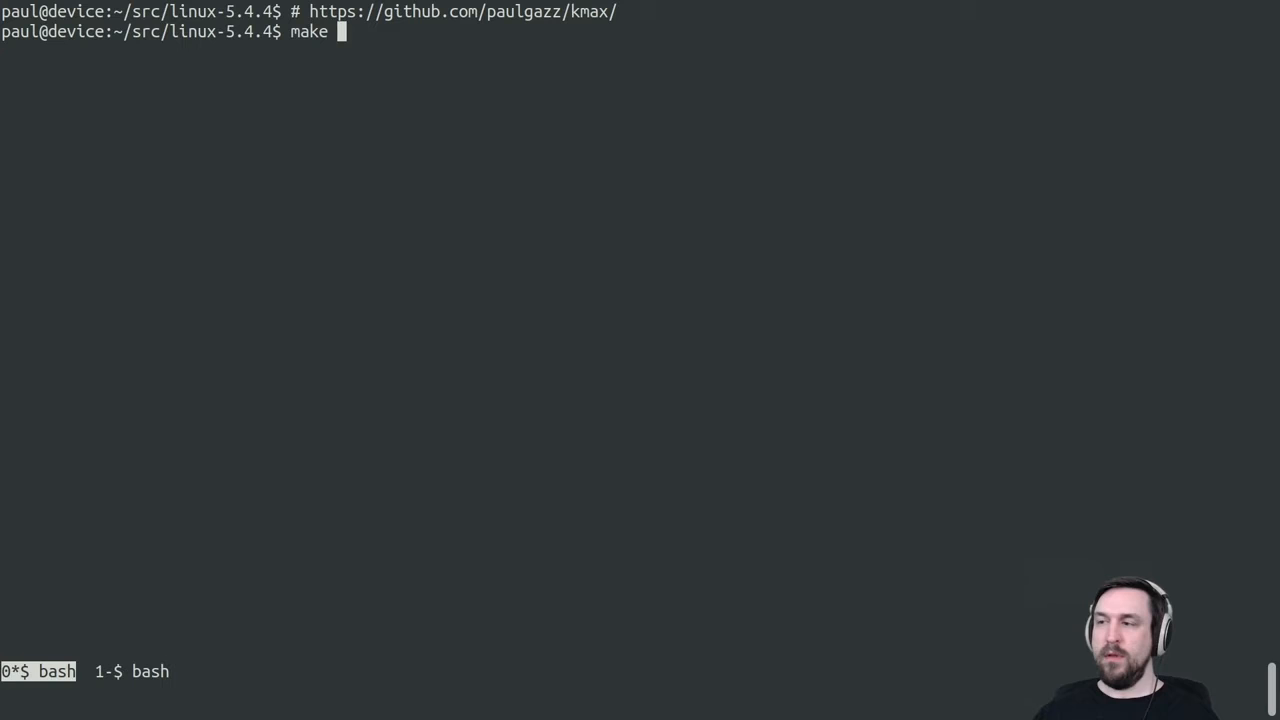
type("defconfig")
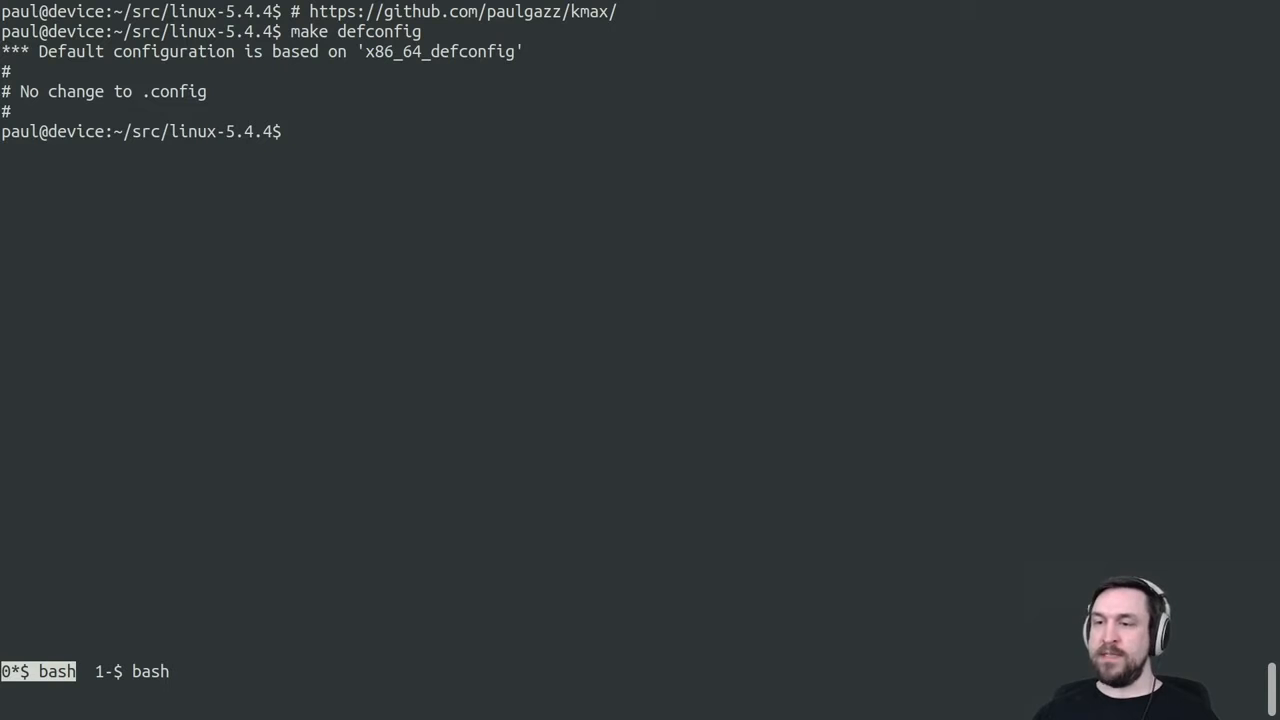
Attempt to build drivers/usb/storage/alauda.o, which fails with 'No rule to make target'
type("make dri")
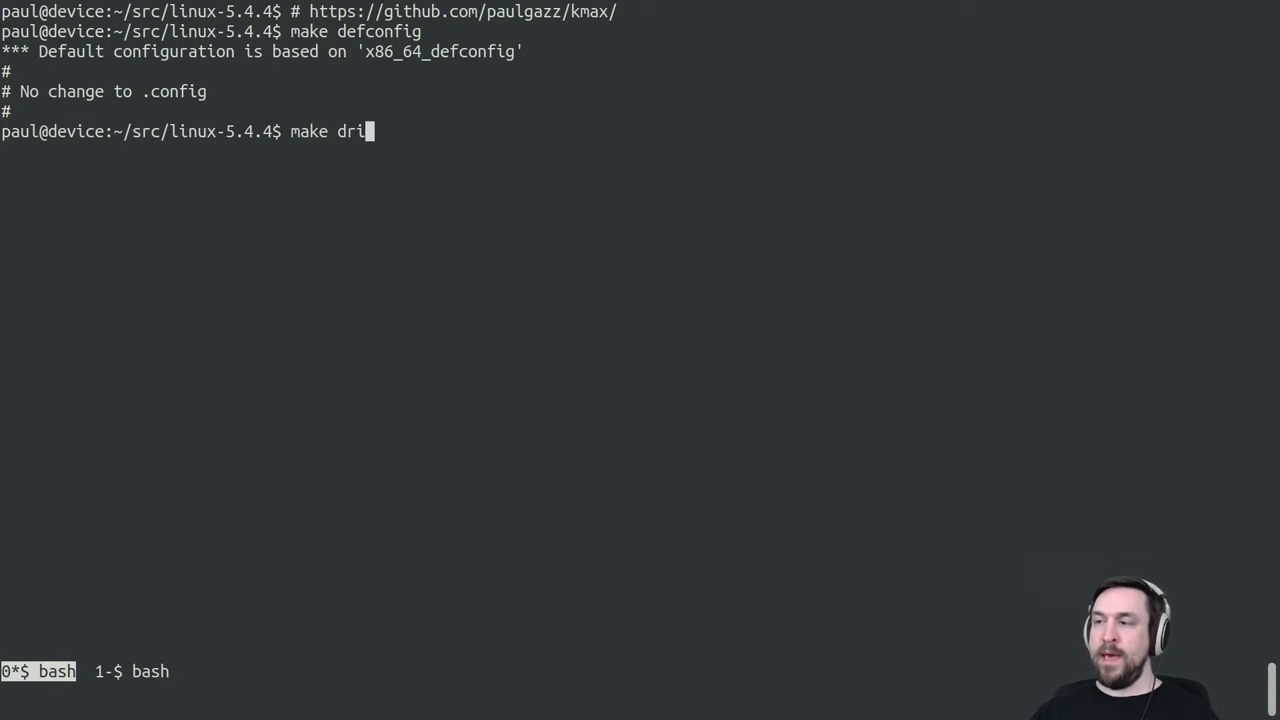
type("vers/usb/stora")
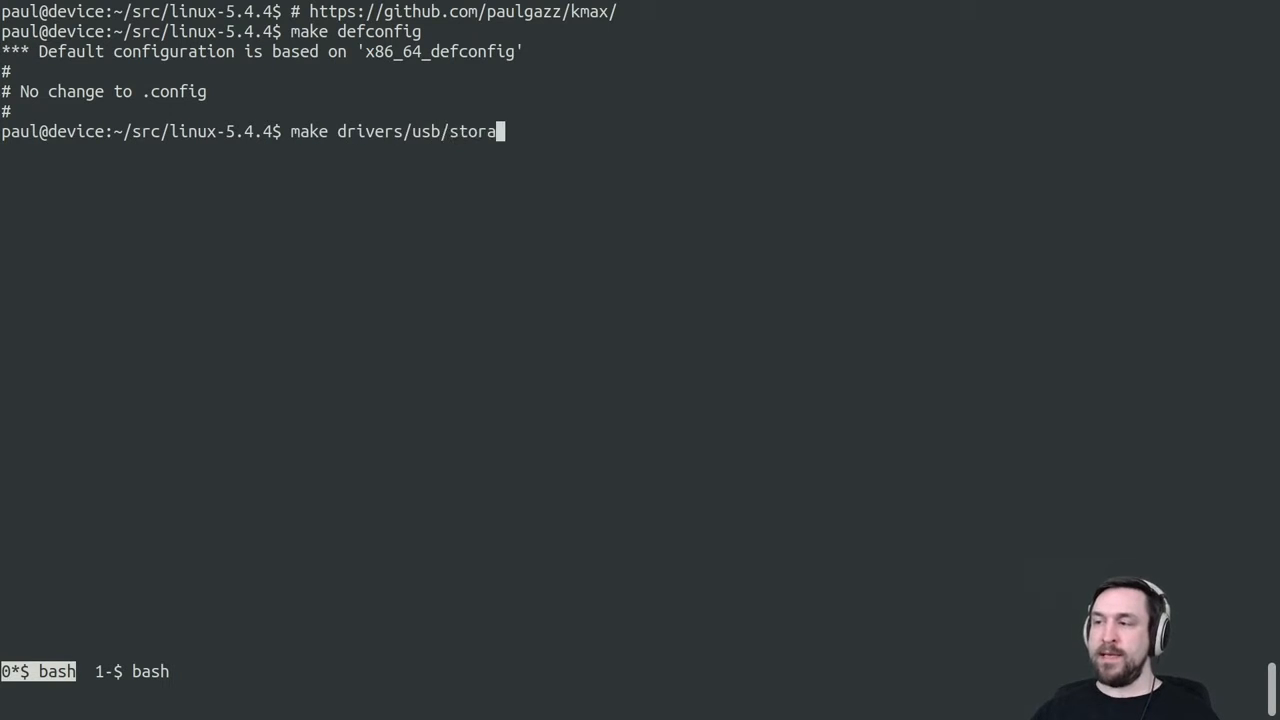
type("ge/alaudo")
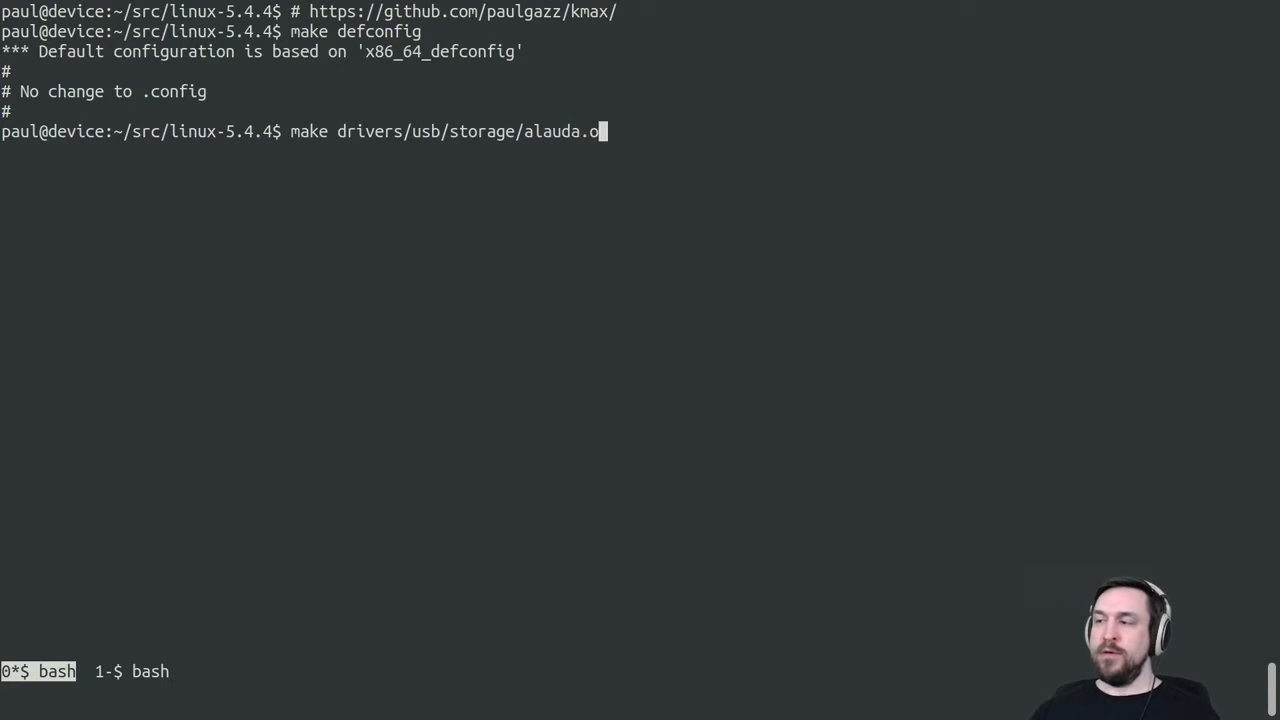
key("Return")
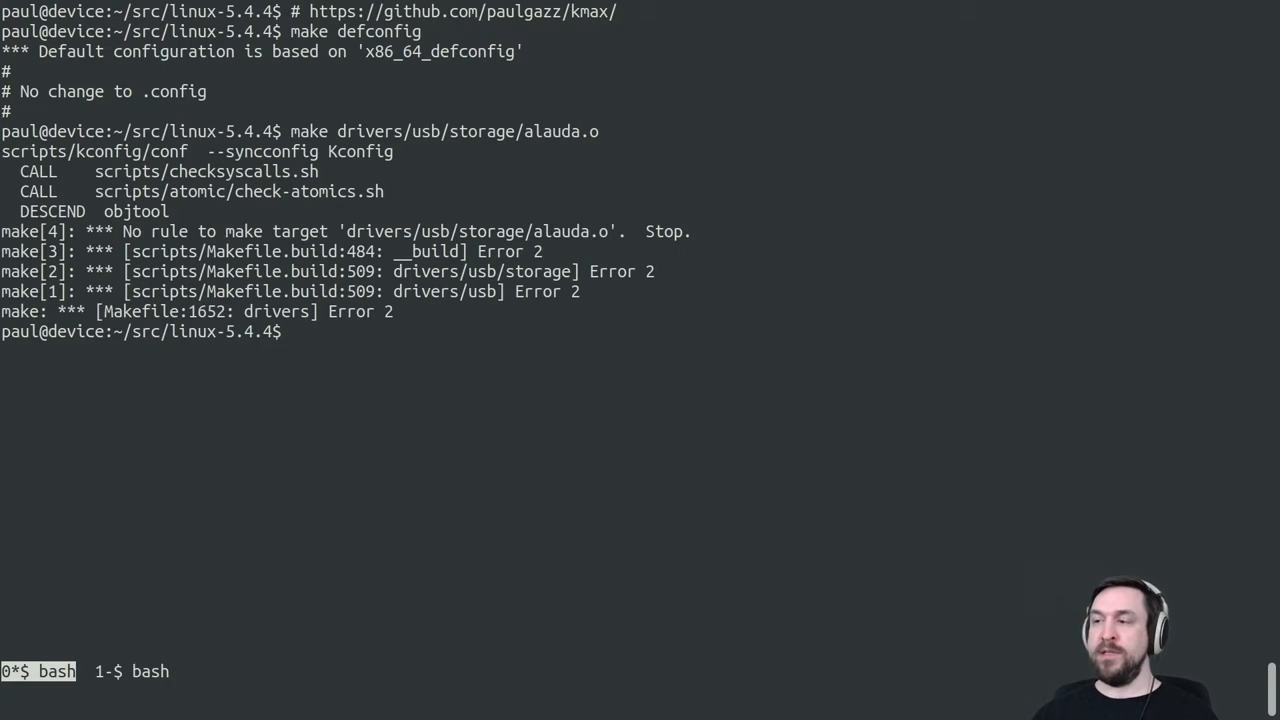
Run klocalizer on drivers/usb/storage/alauda.o to generate a satisfiable .config
type("kloca")
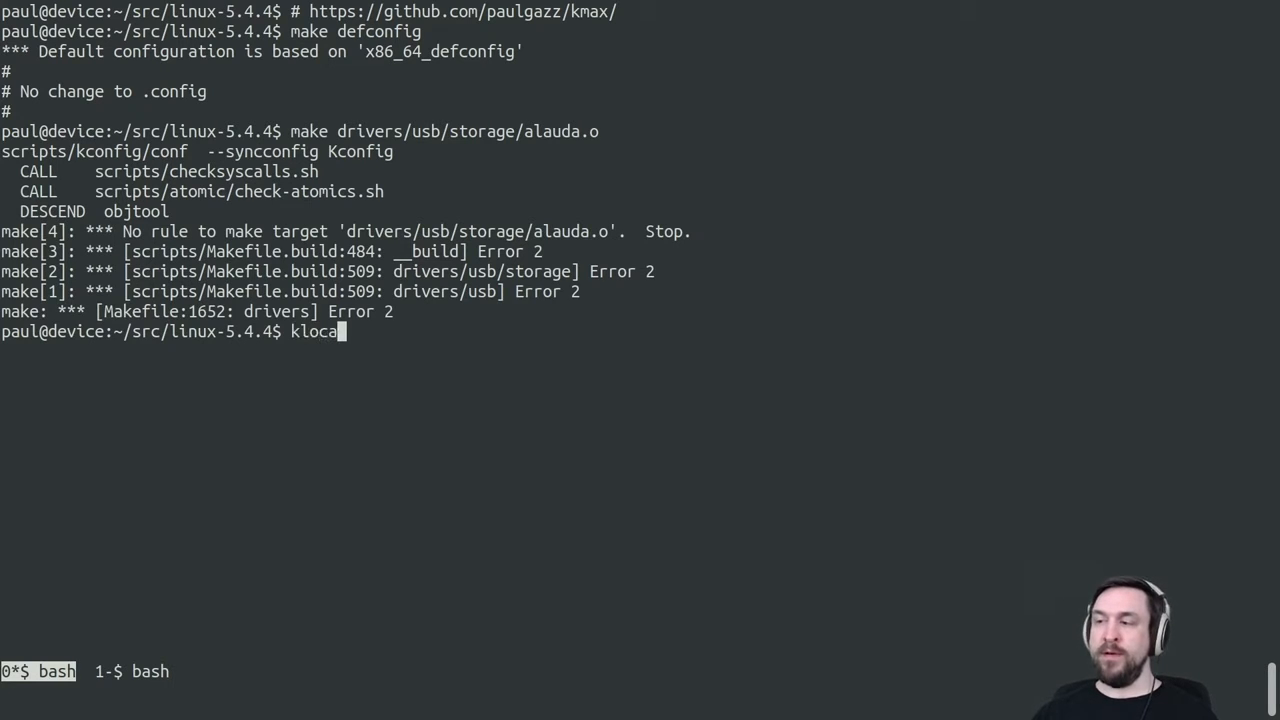
type("lizer drivers/")
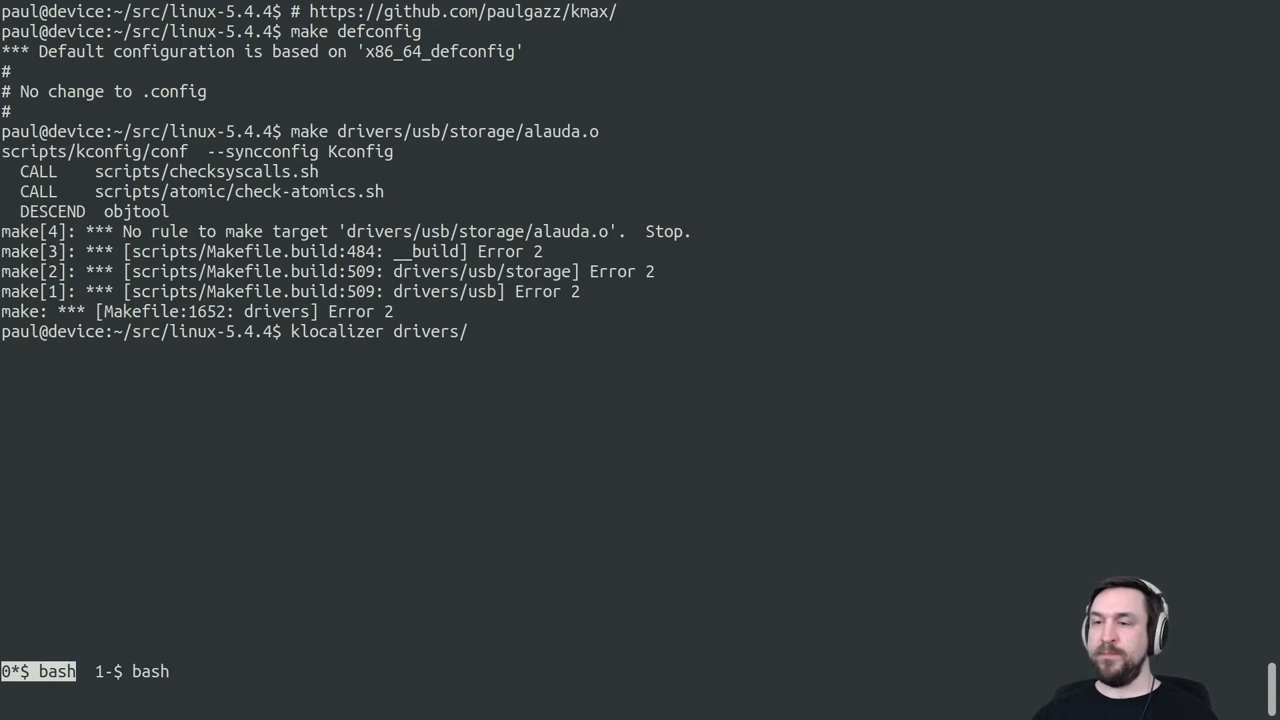
type("usb/storage/")
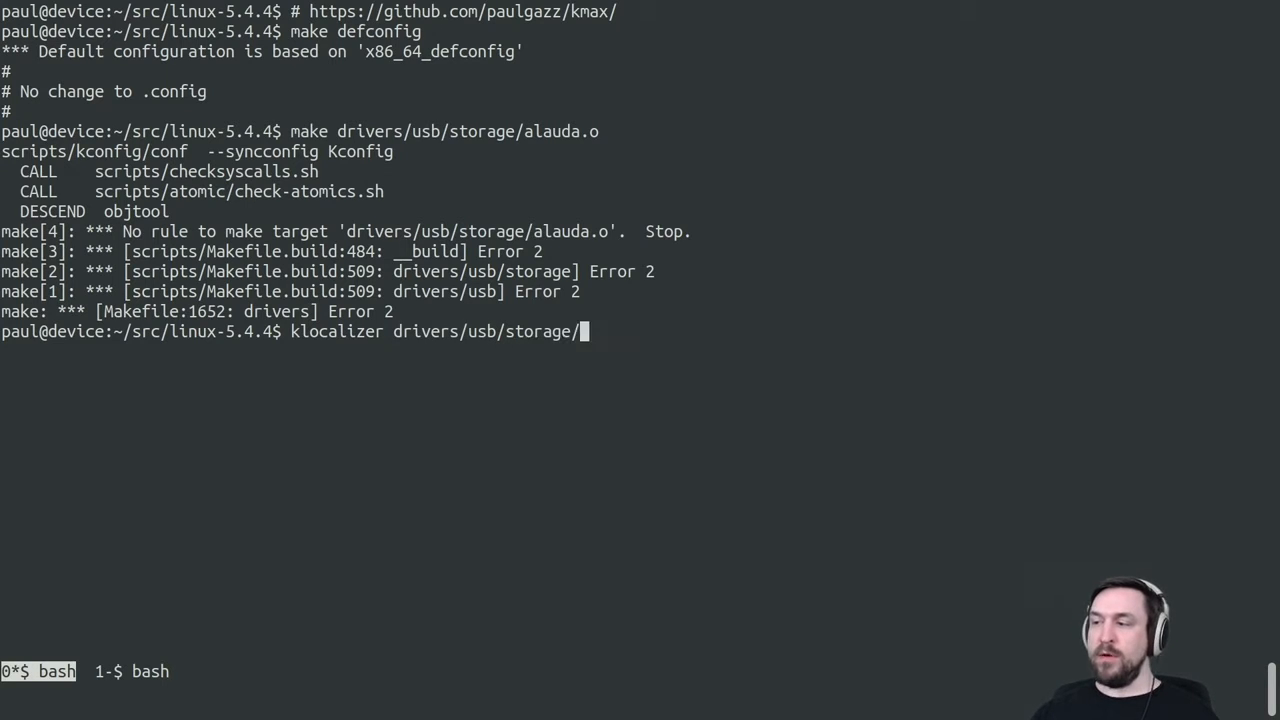
type("alauda.o")
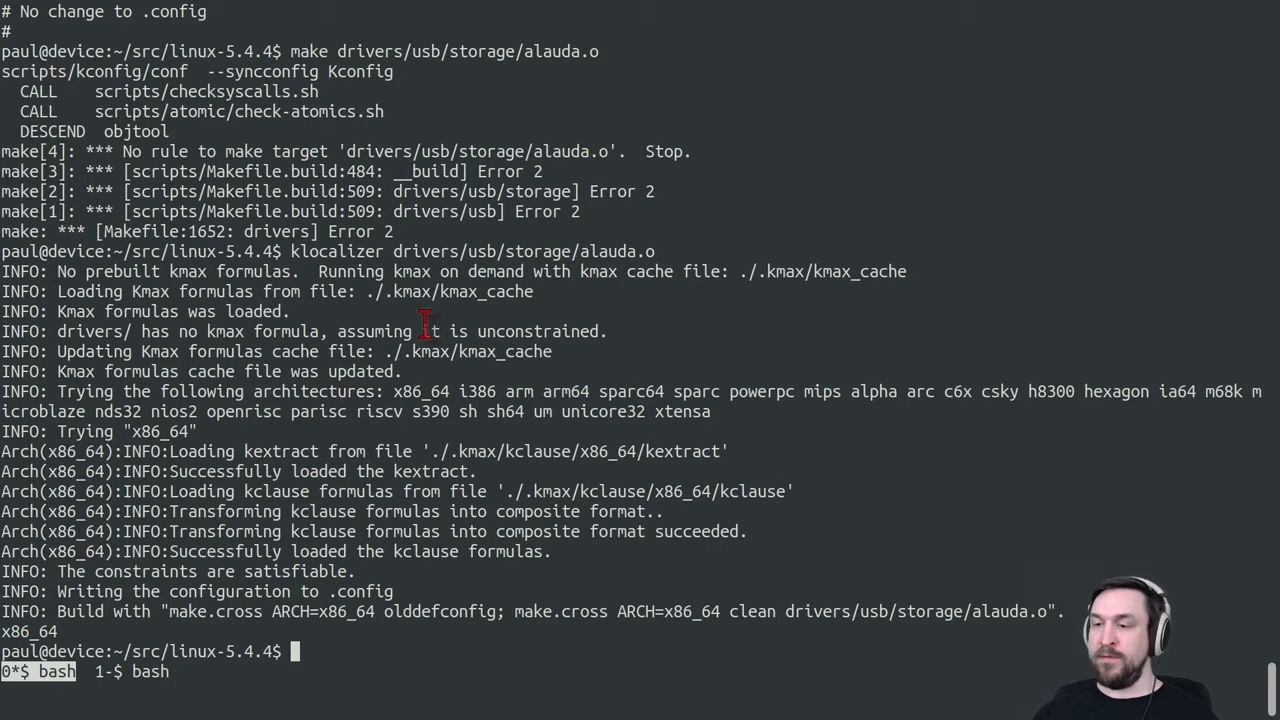
Finalise the configuration with make olddefconfig, filling remaining options with defaults
type("make")
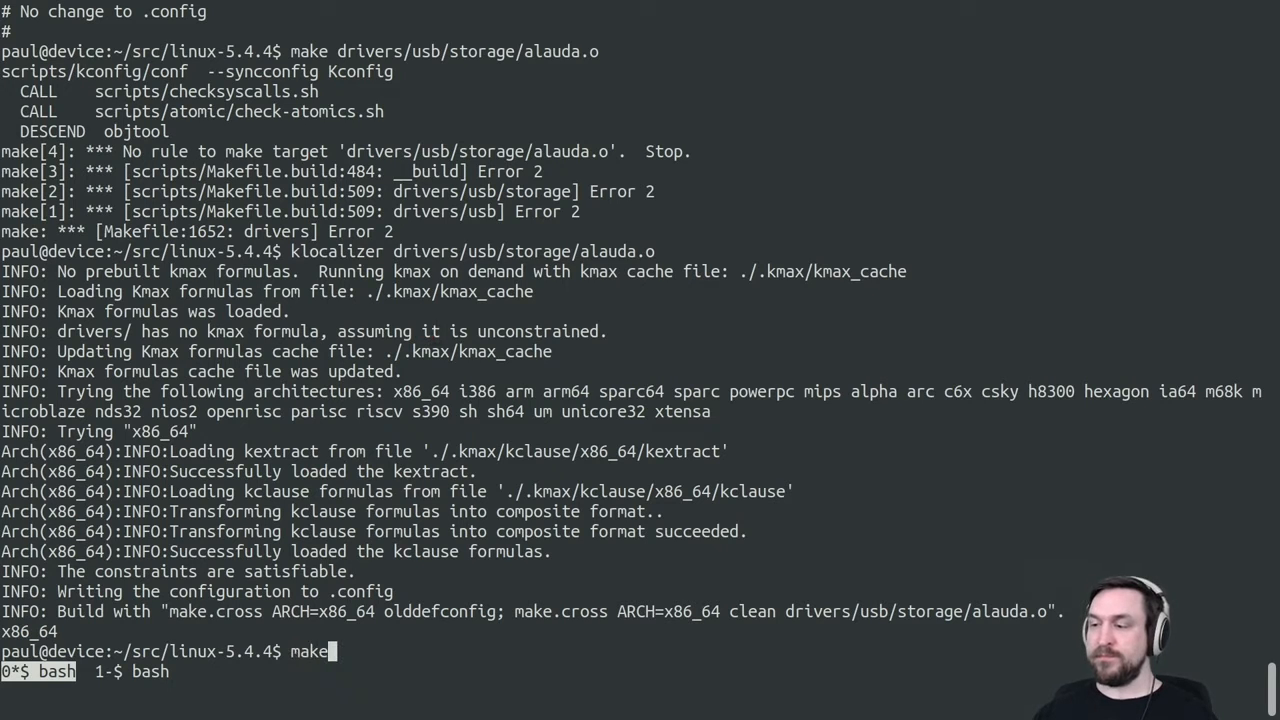
type("olddefconfig")
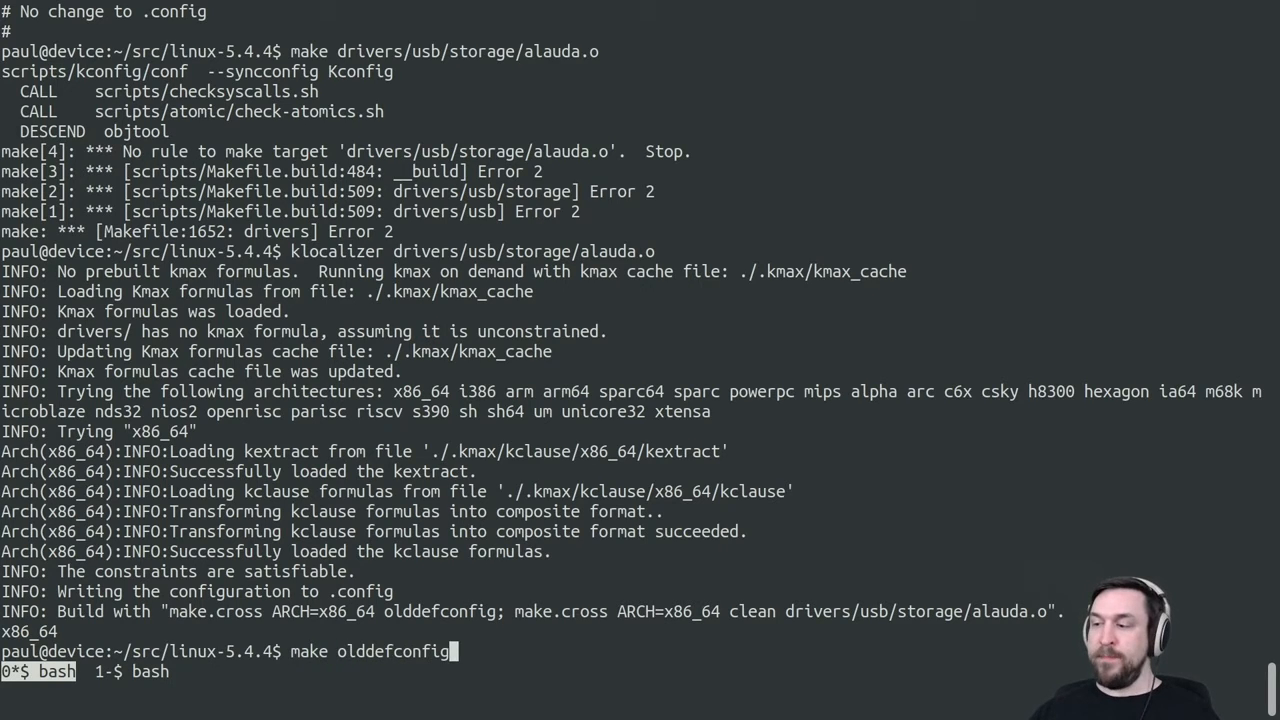
key("Return")
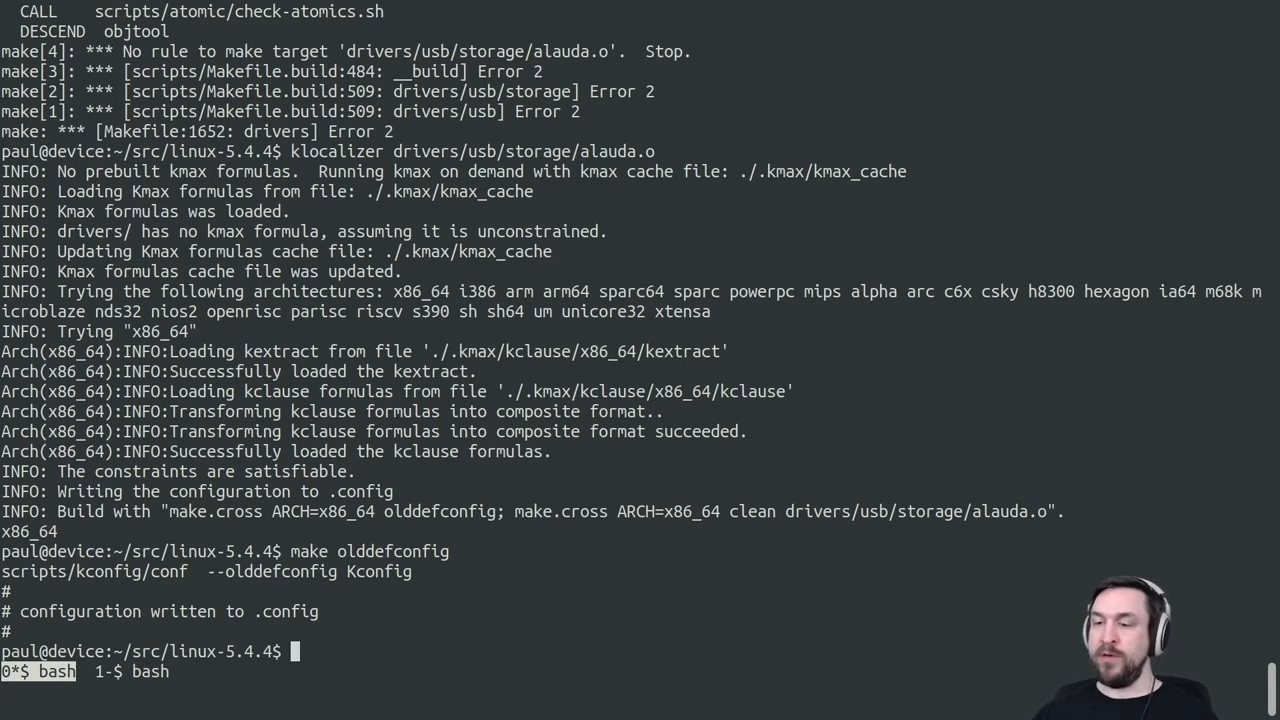
Rebuild drivers/usb/storage/alauda.o successfully with the new configuration
type("make dr")
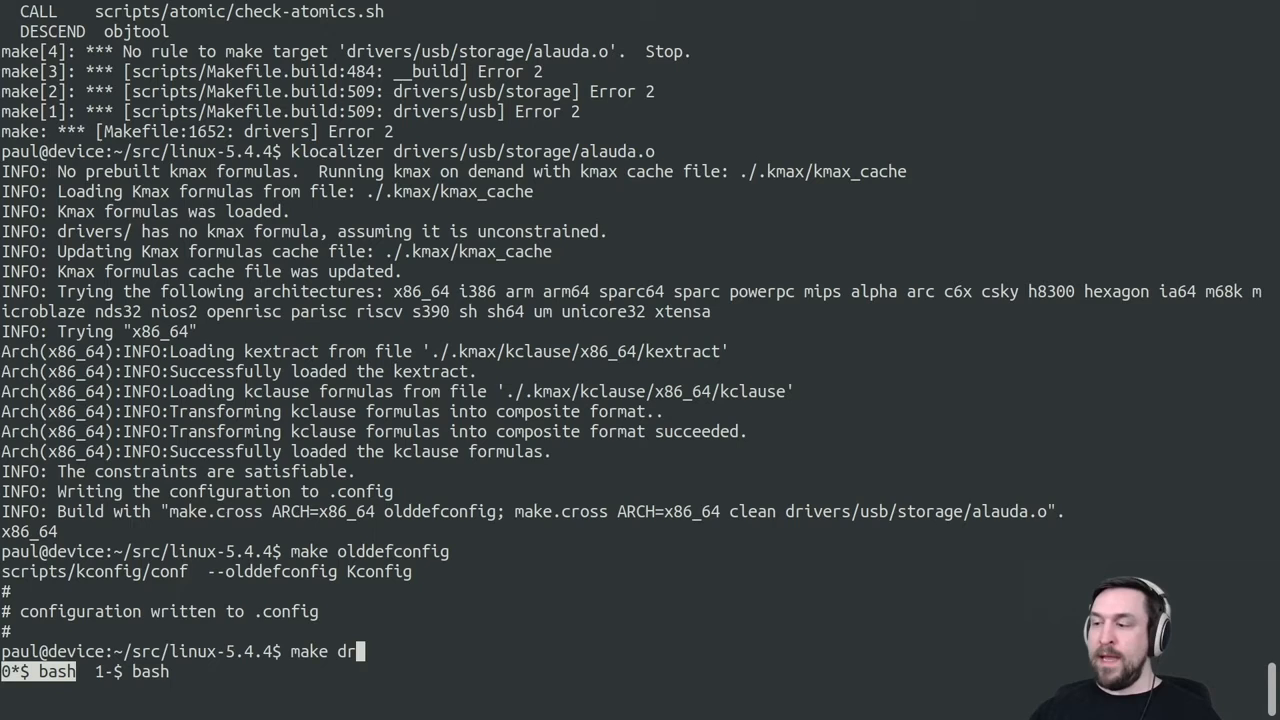
key("ctrl+r")
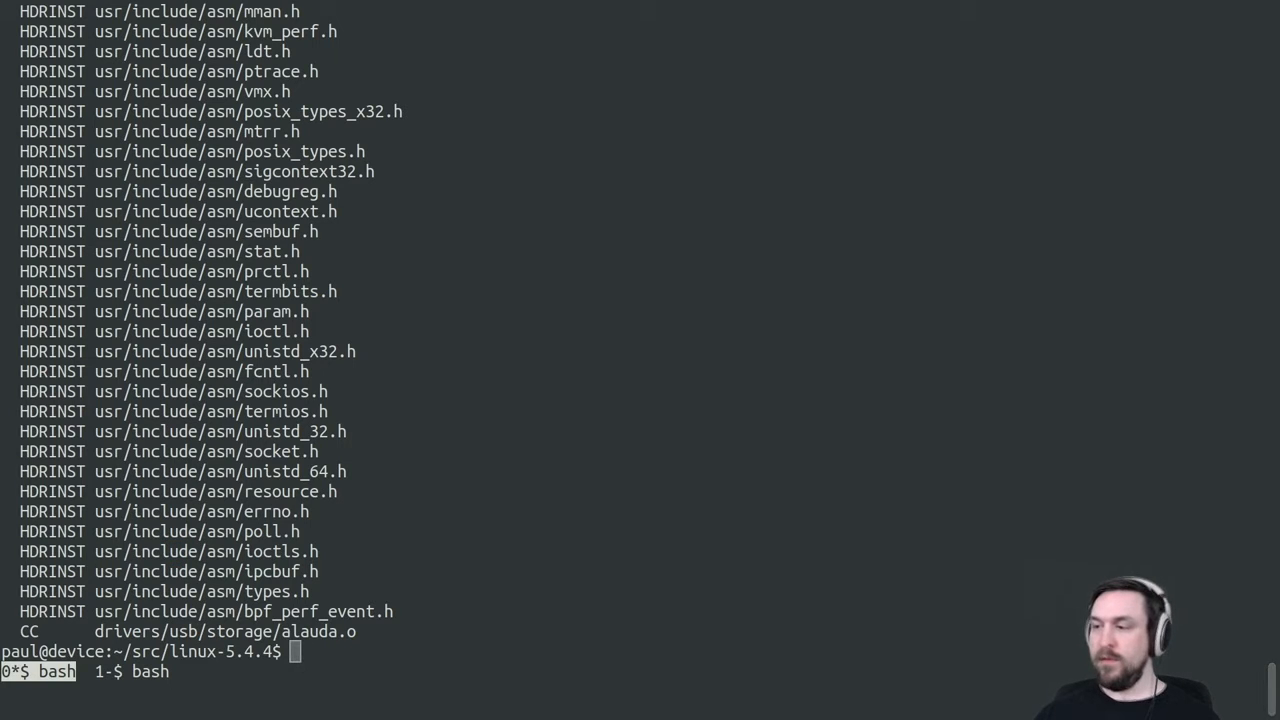
mouse_move(642, 396)
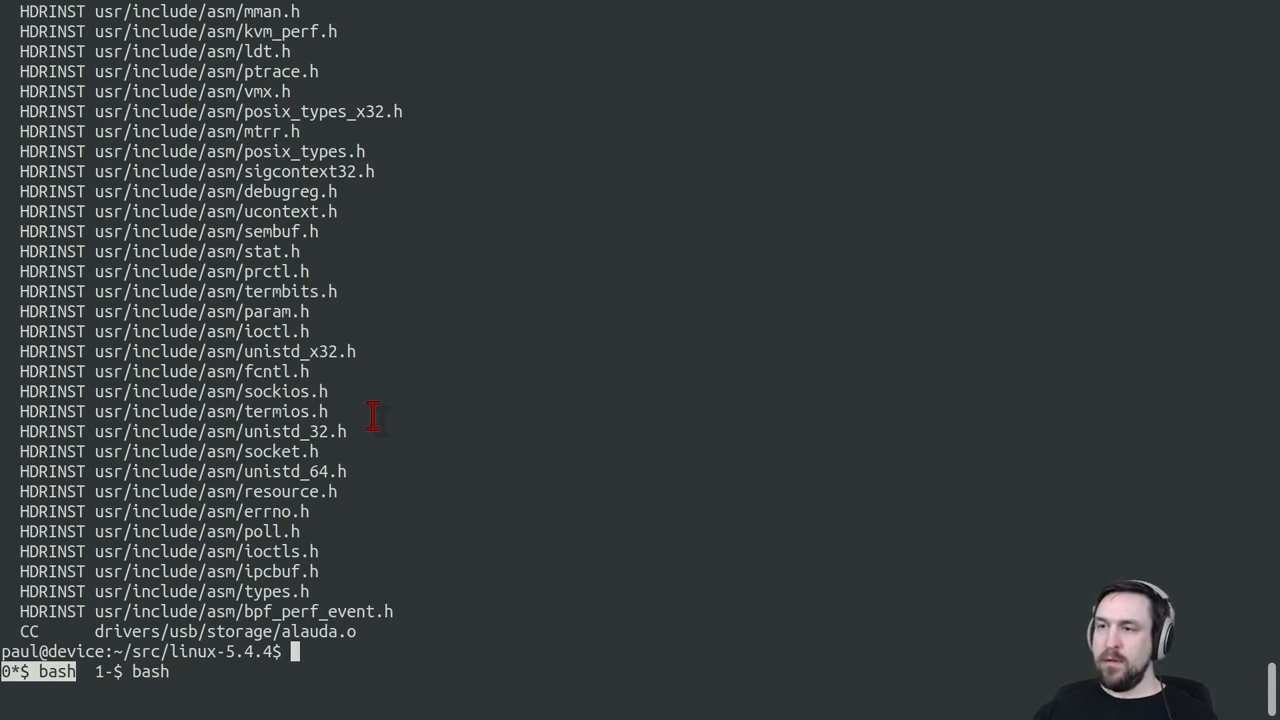
Clean the kernel tree and regenerate .config with make allyesconfig
type("make clean")
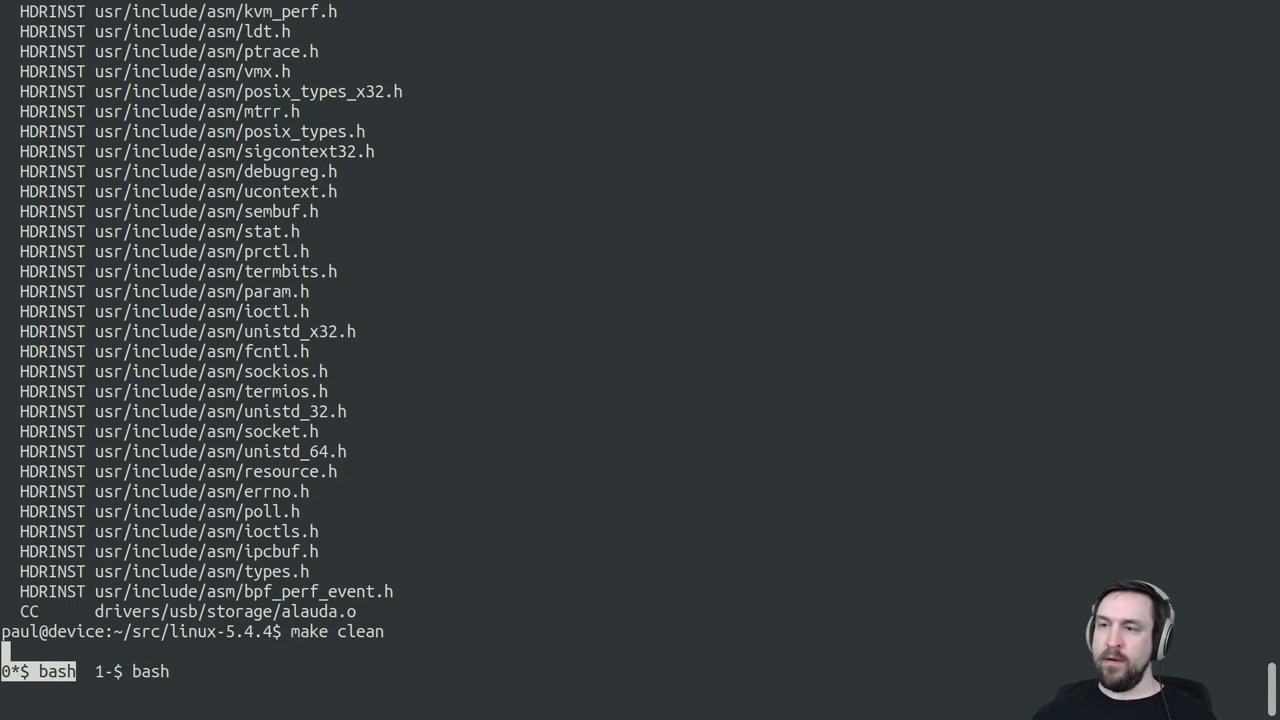
type("make a")
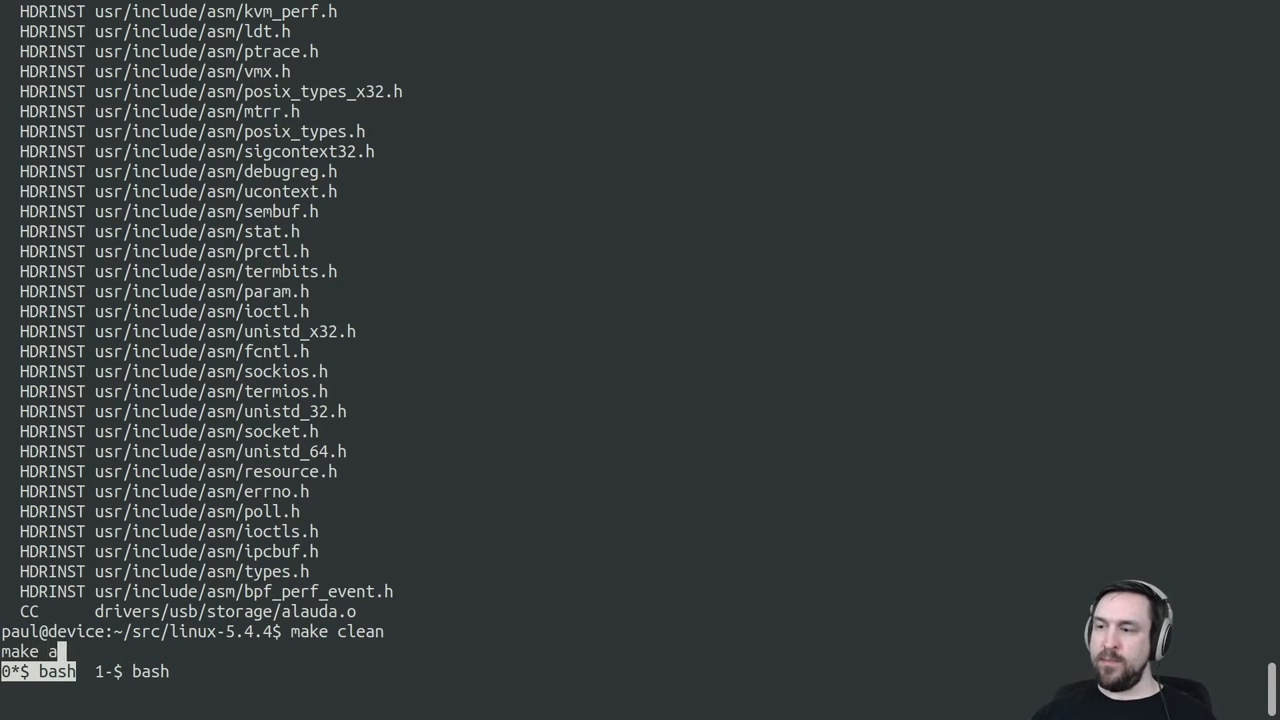
type("llyesconfig")
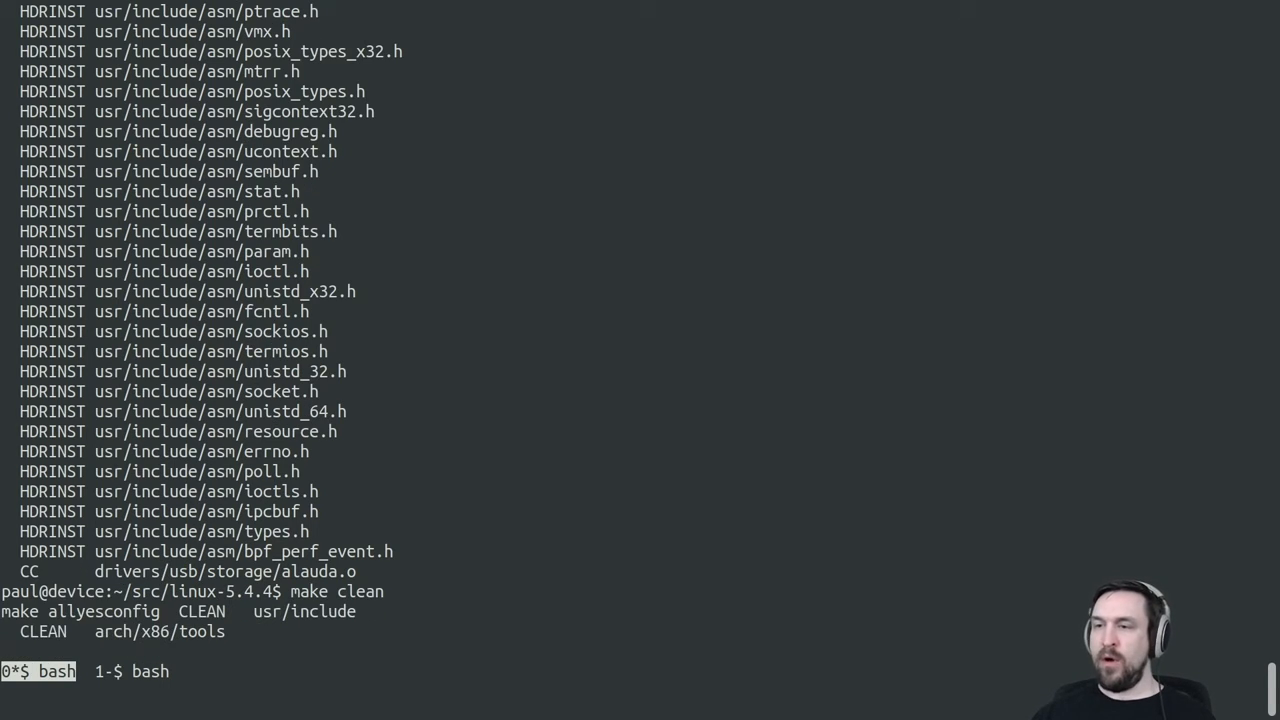
type("make allyesconfig")
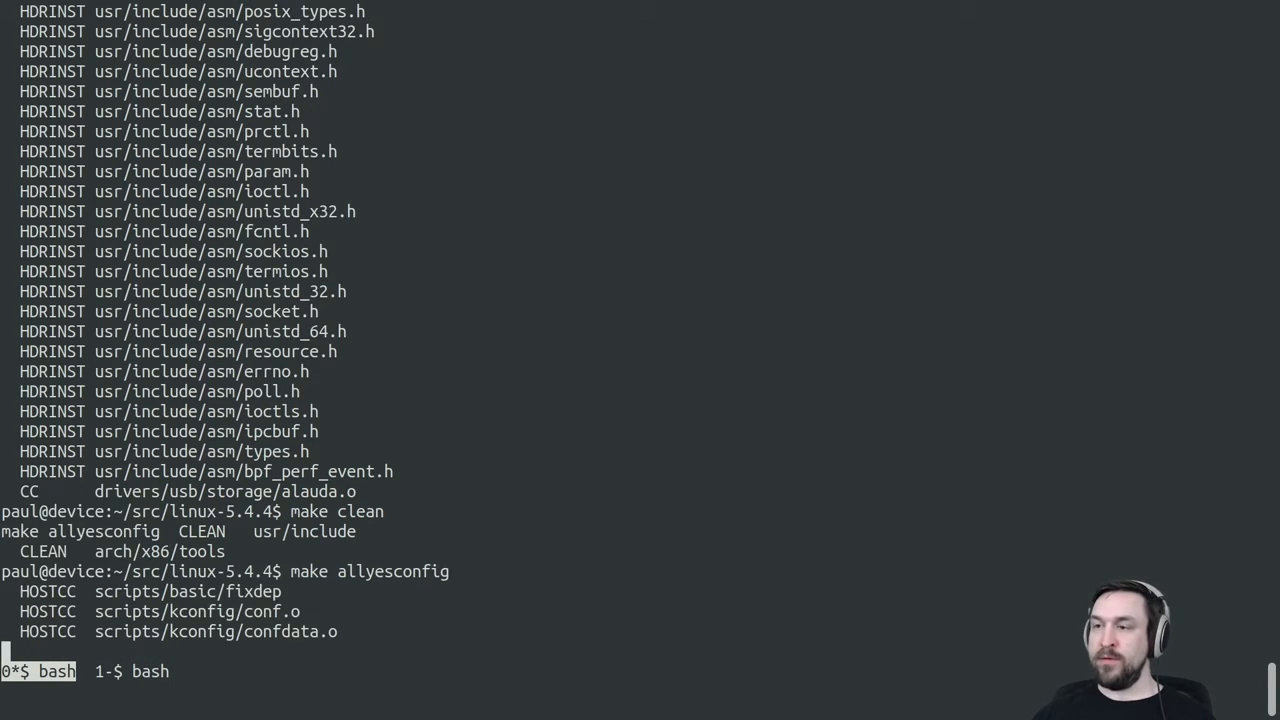
scroll("down", 3)
type("make dri")
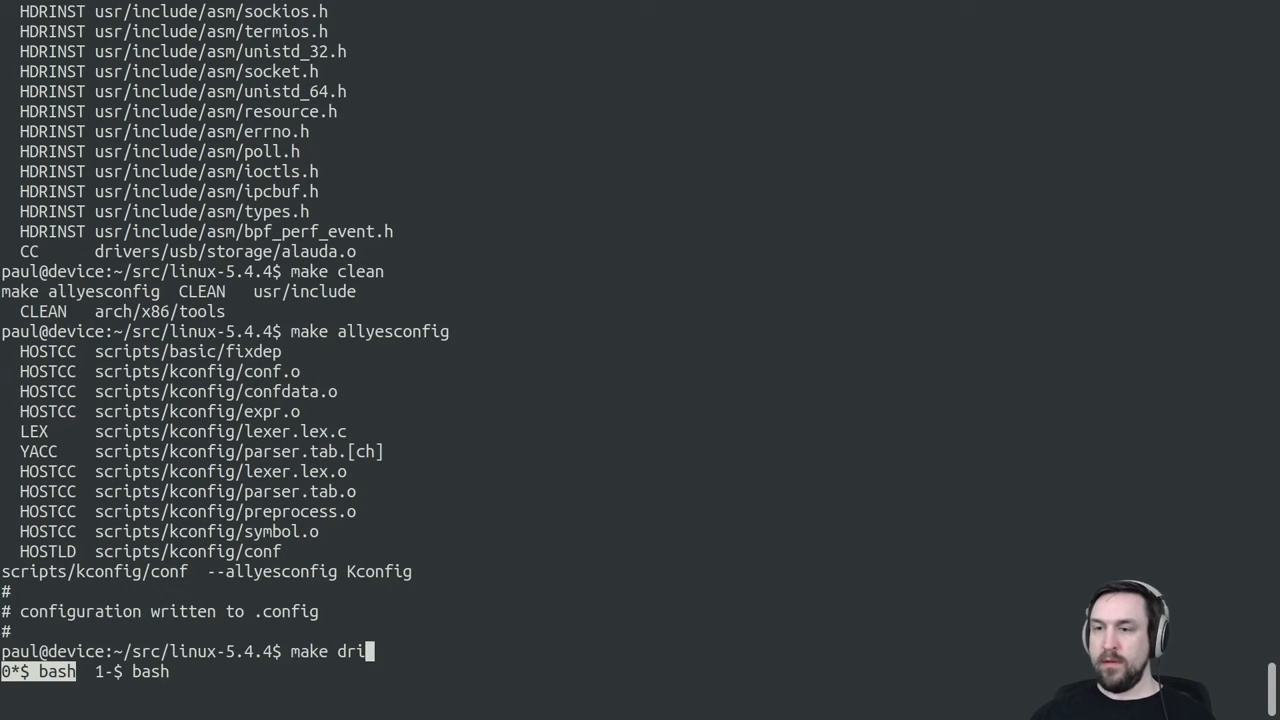
Compile drivers/usb/storage/alauda.o under the allyesconfig configuration
type("vers/usb/st")
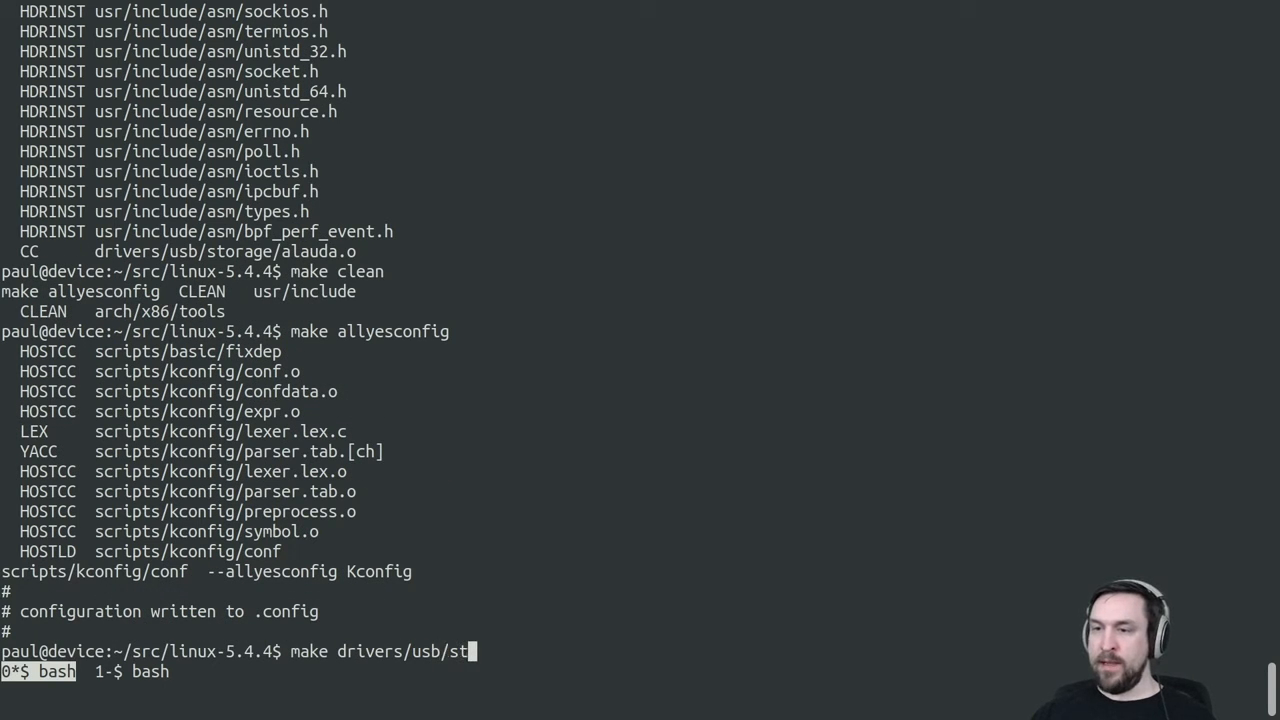
type("orage/alauda")
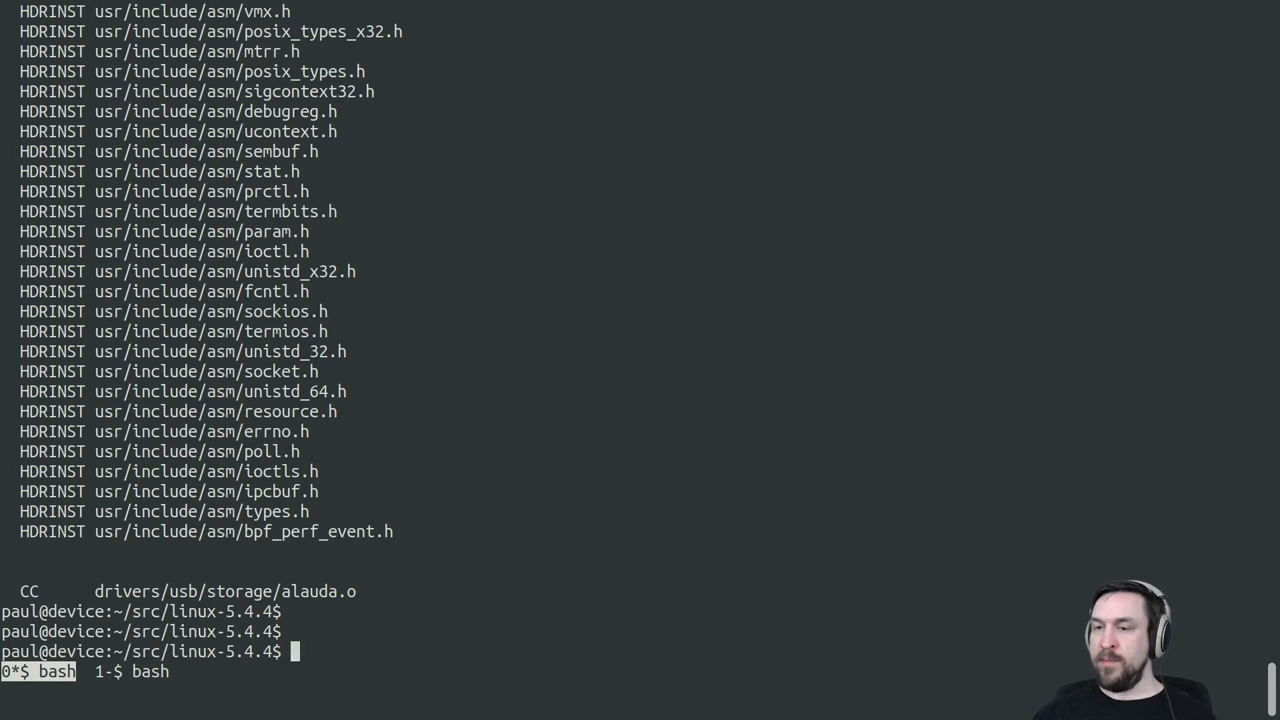
type("make allyesconfig")
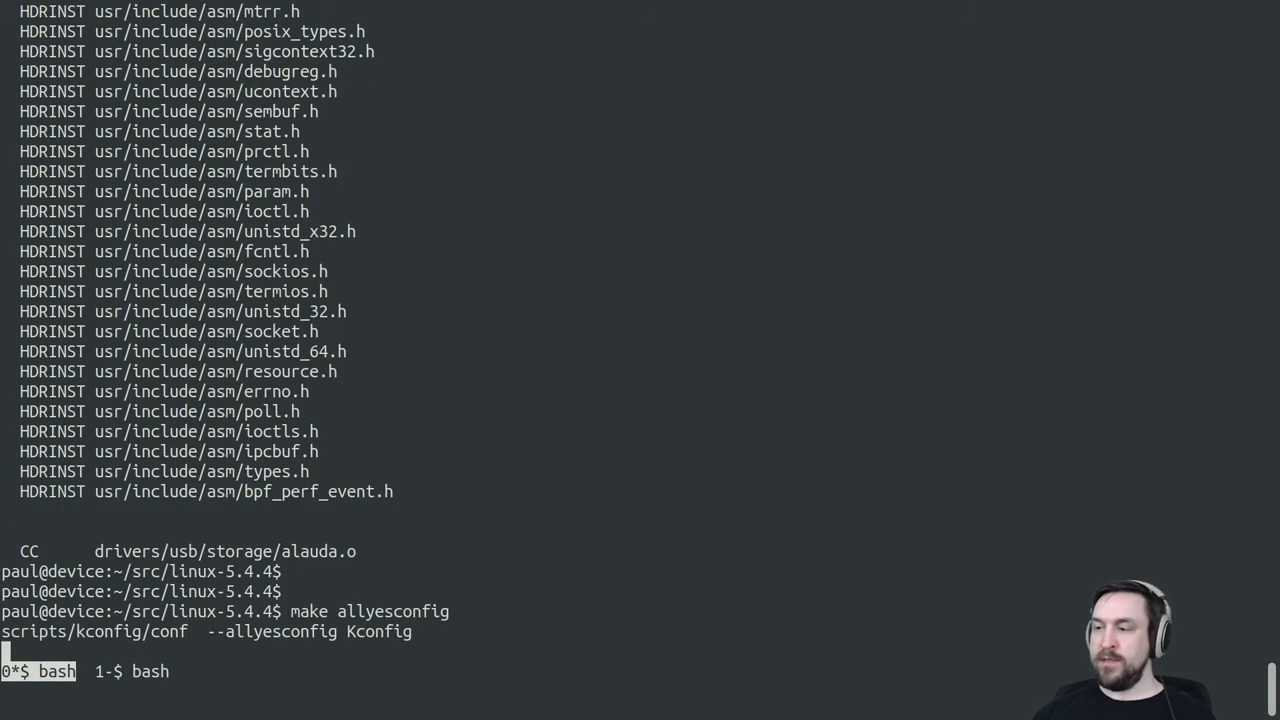
type("make")
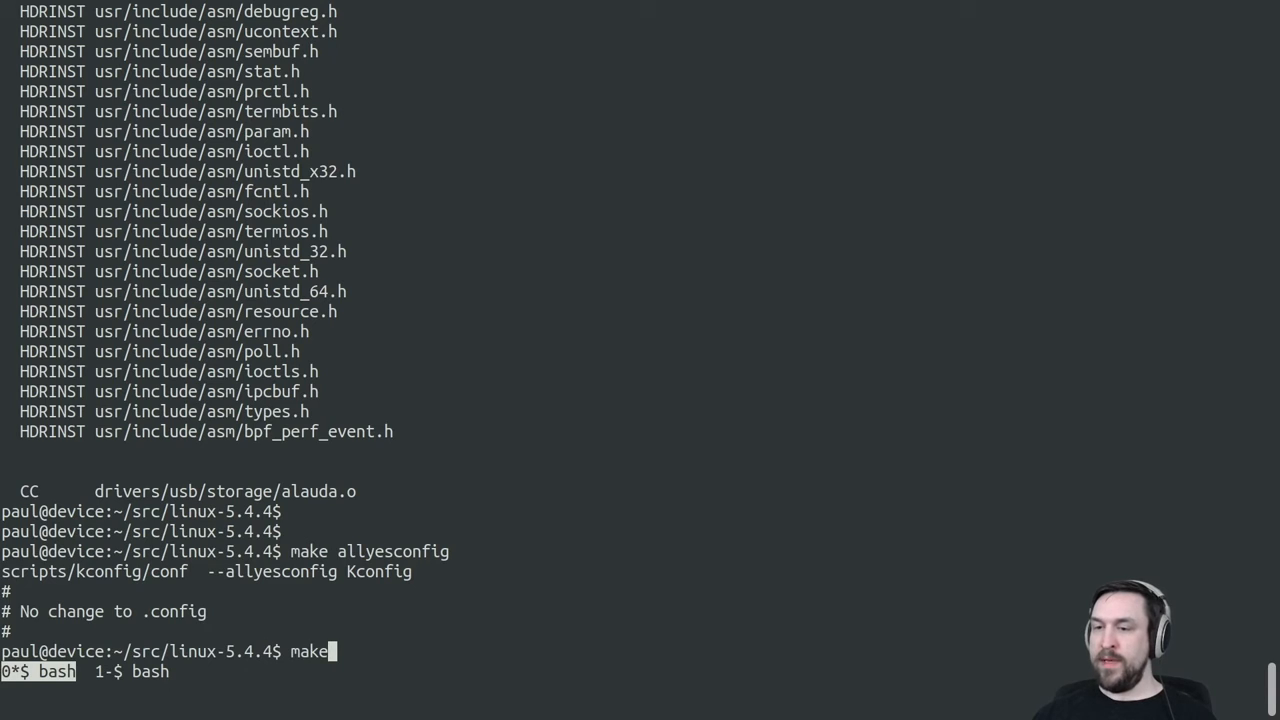
type("fs/squashfs/de")
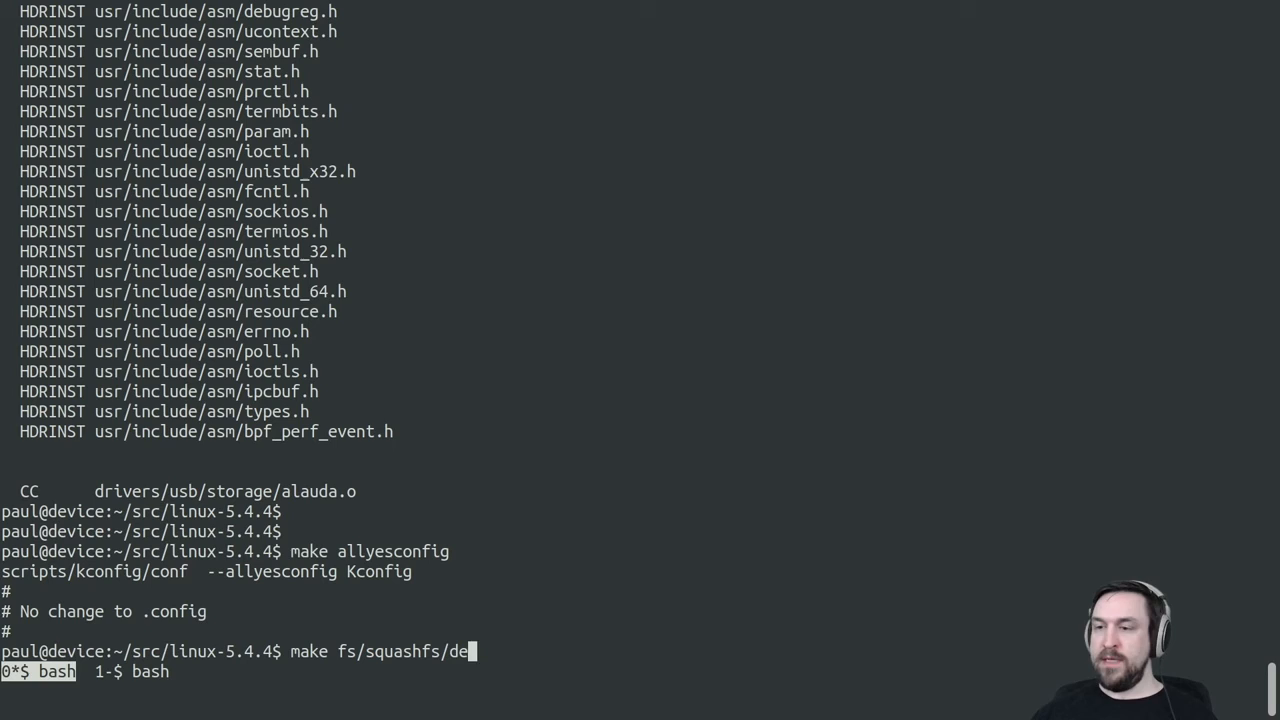
type("compressor_multi.o")
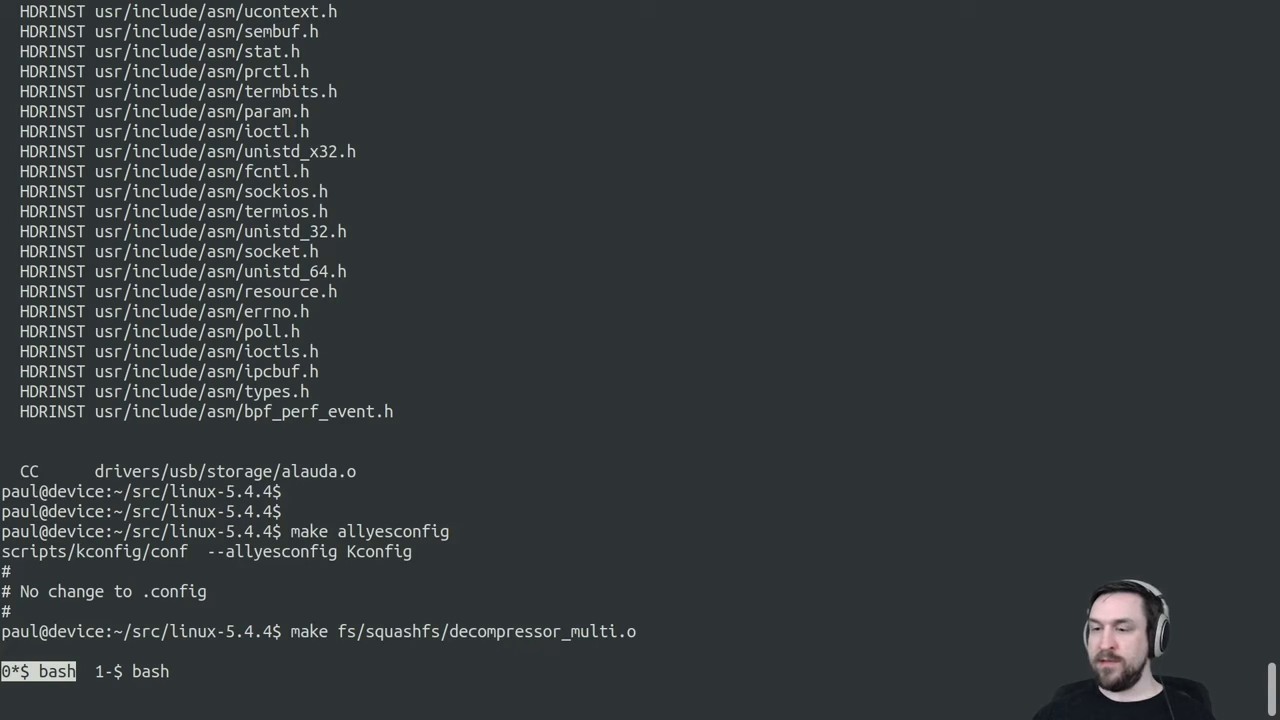
scroll("down", 3)
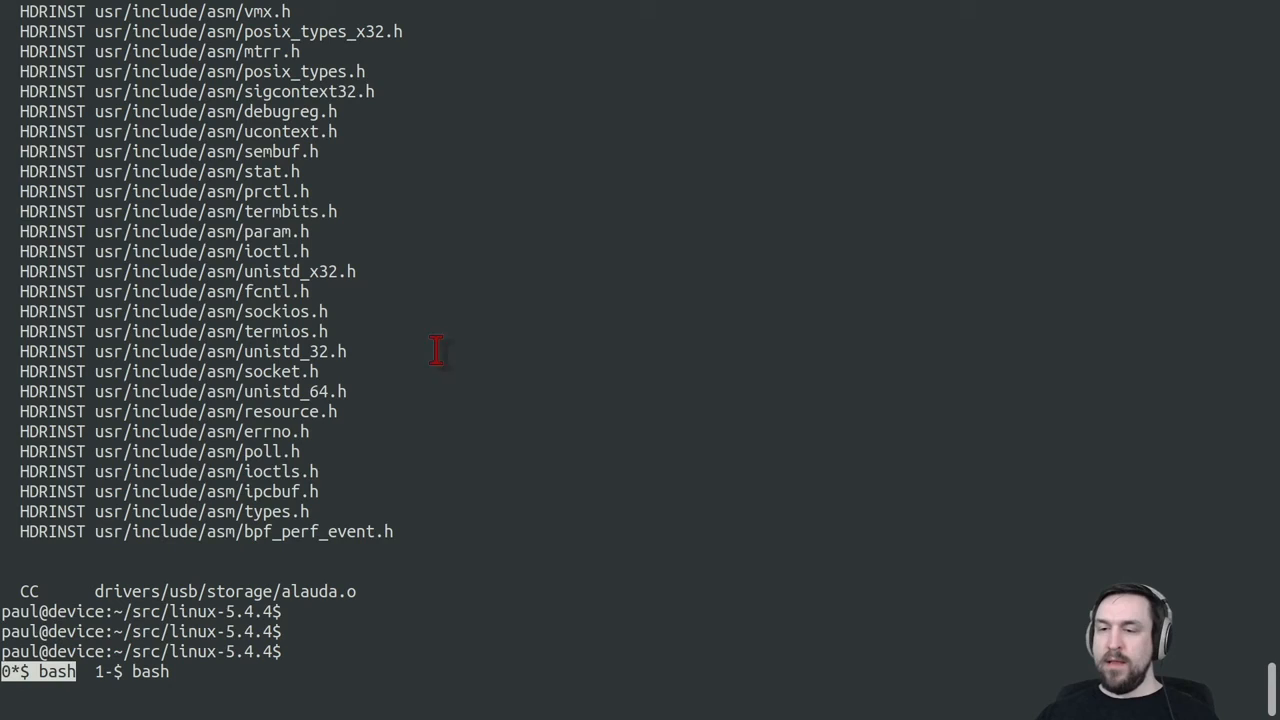
Run klocalizer on fs/squashfs/decompressor_multi.o and finalise its .config with make olddefconfig
type("klocalizer  fs//squashfs/")
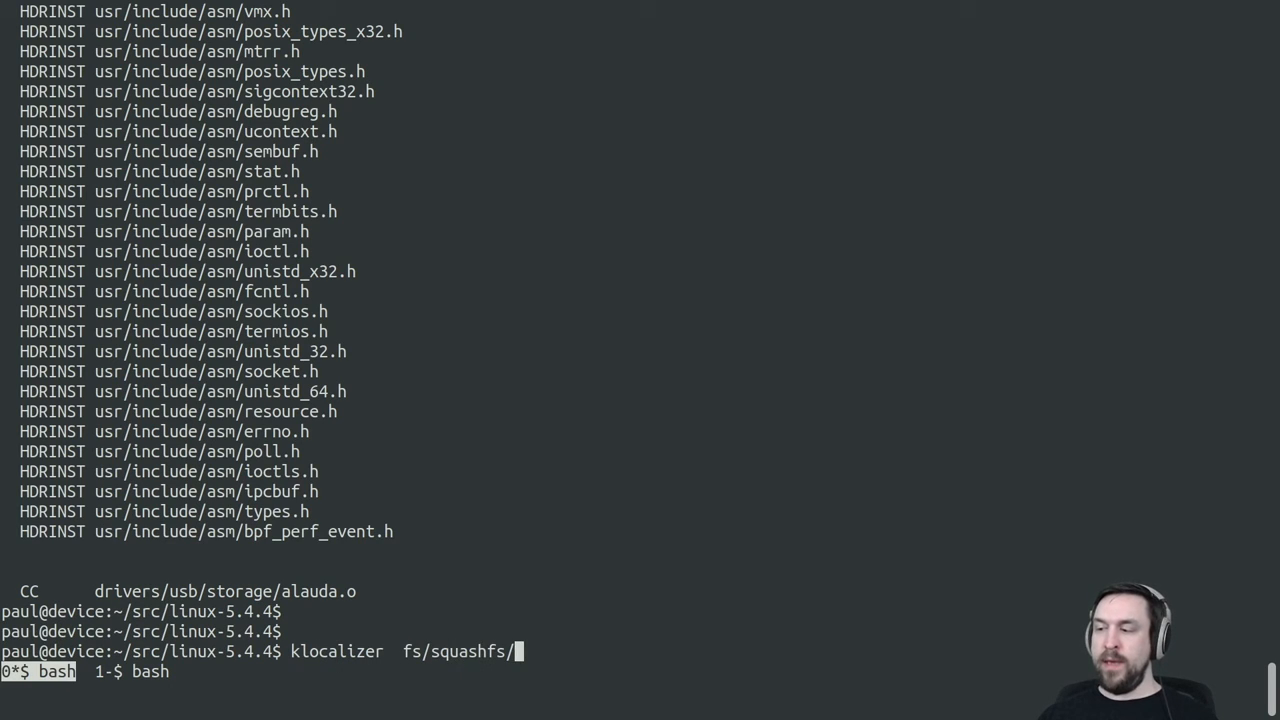
type("decompressor_multi.o")
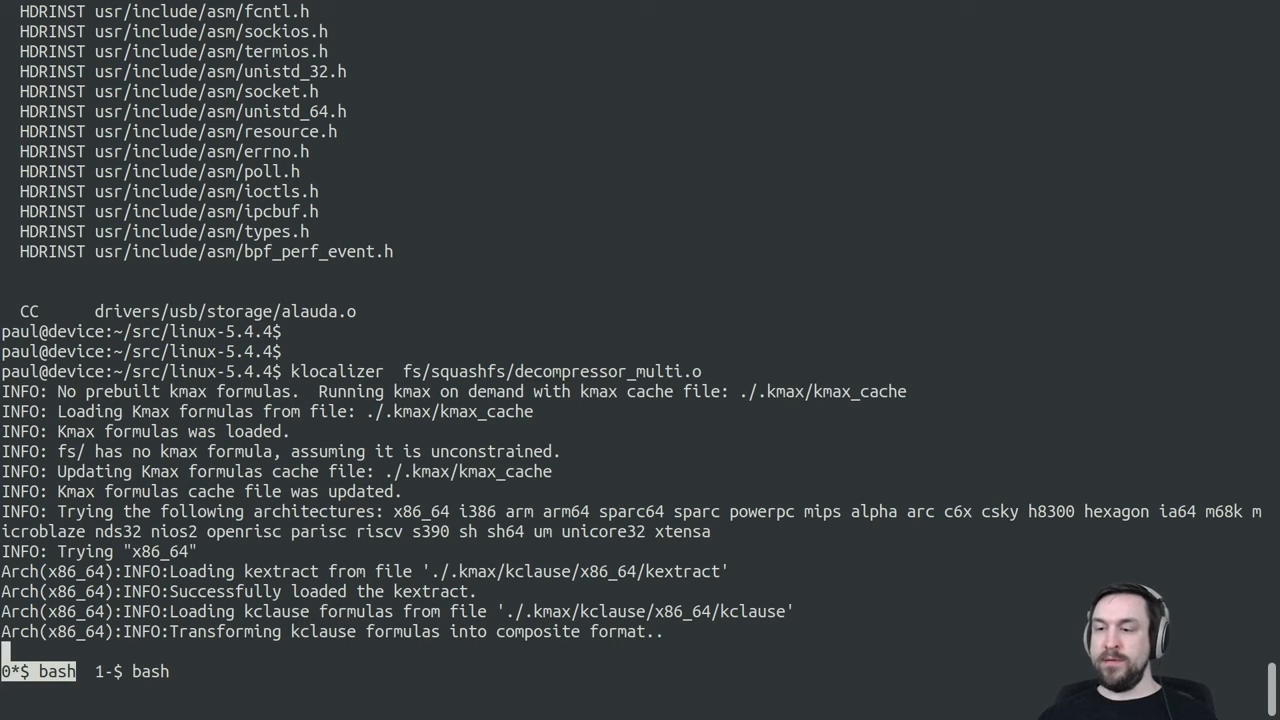
type("m")
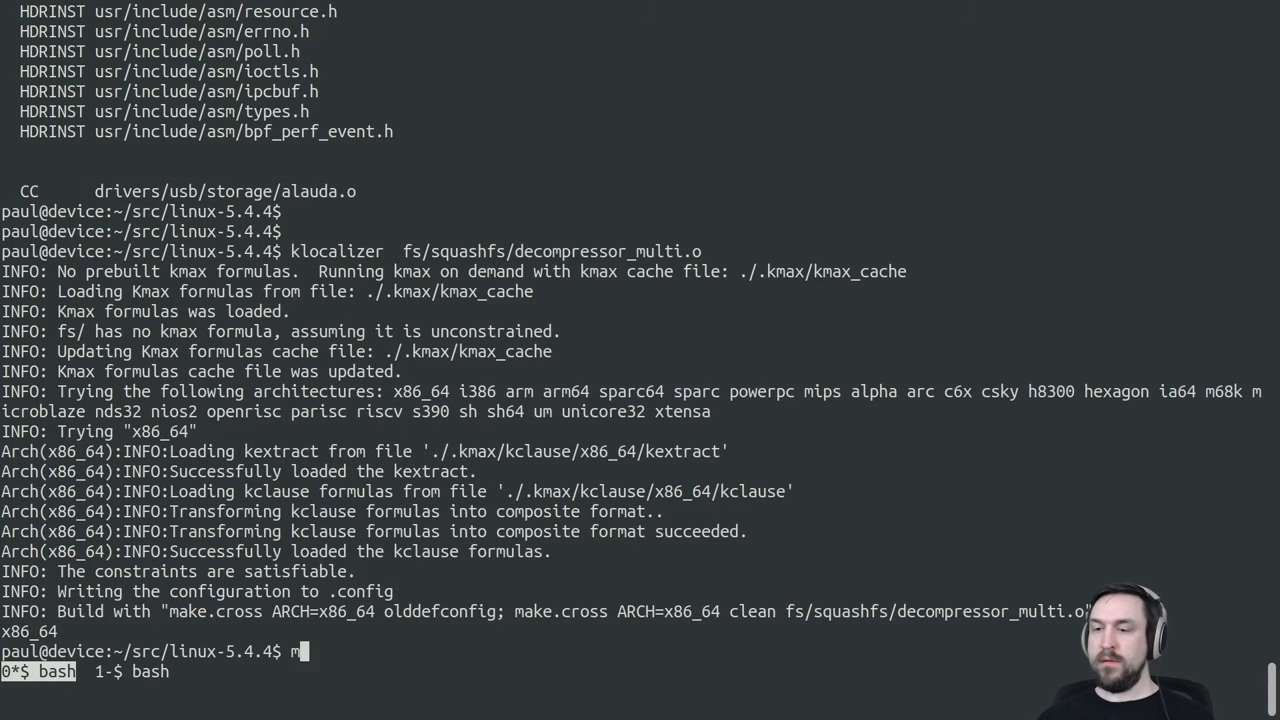
type("ake olddefconfig")
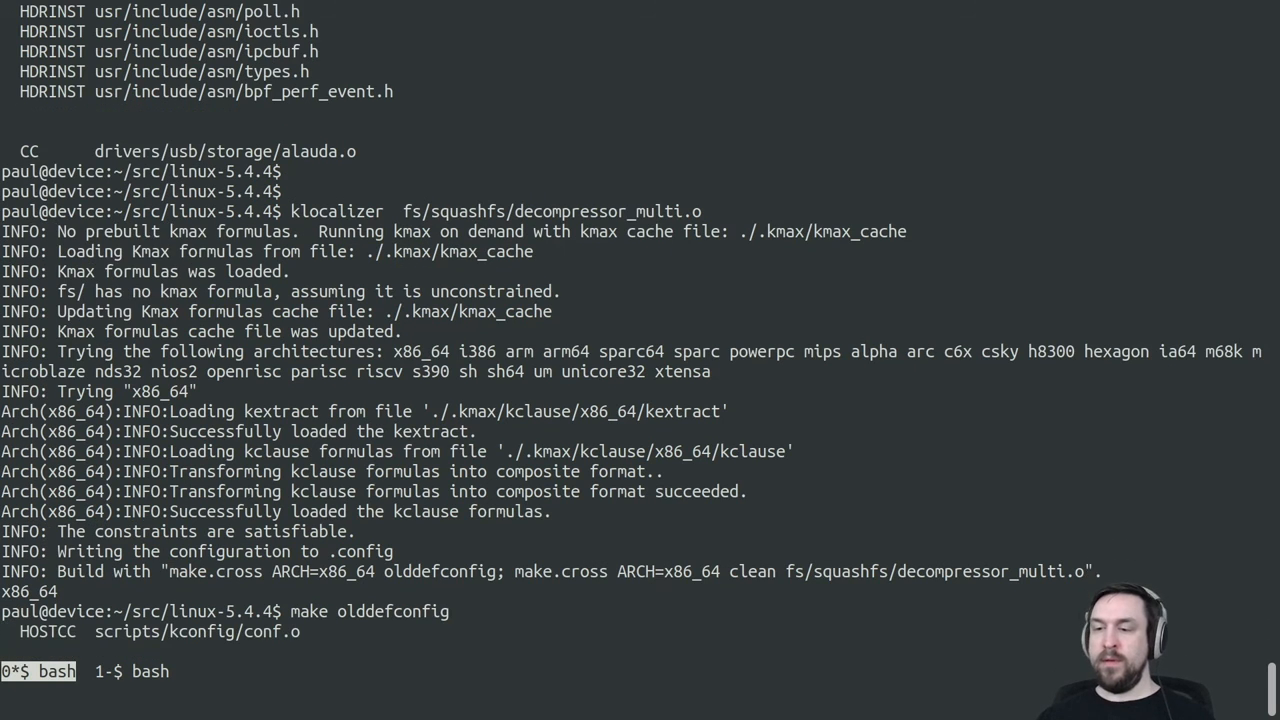
scroll("down", 3)
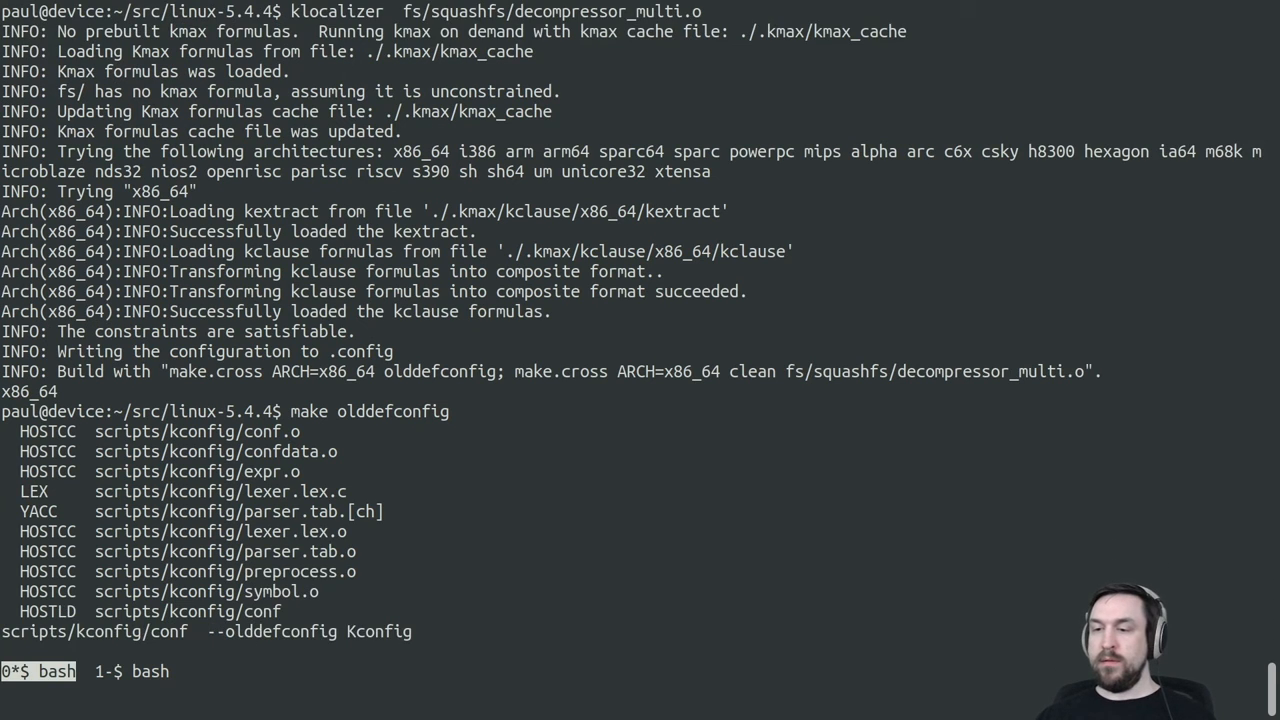
Start the build command for fs/squashfs/decompressor_multi.o
type("make")
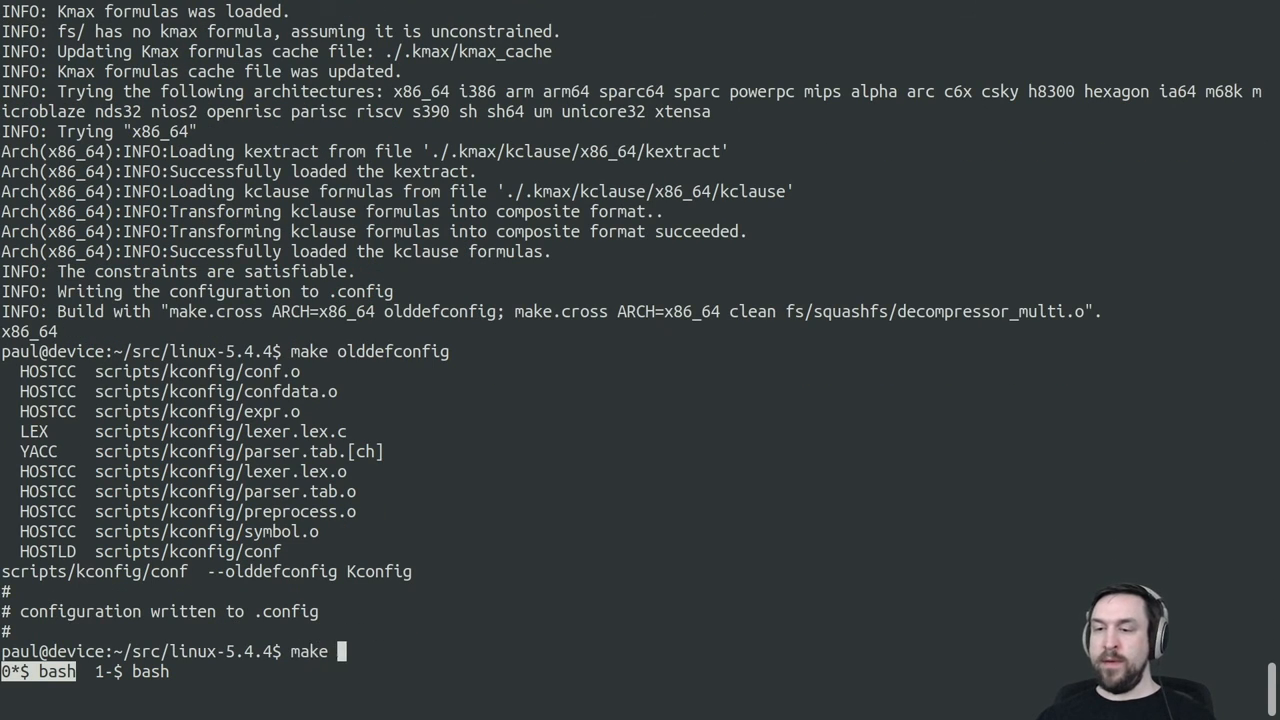
type("fs/squashfs/decompress")
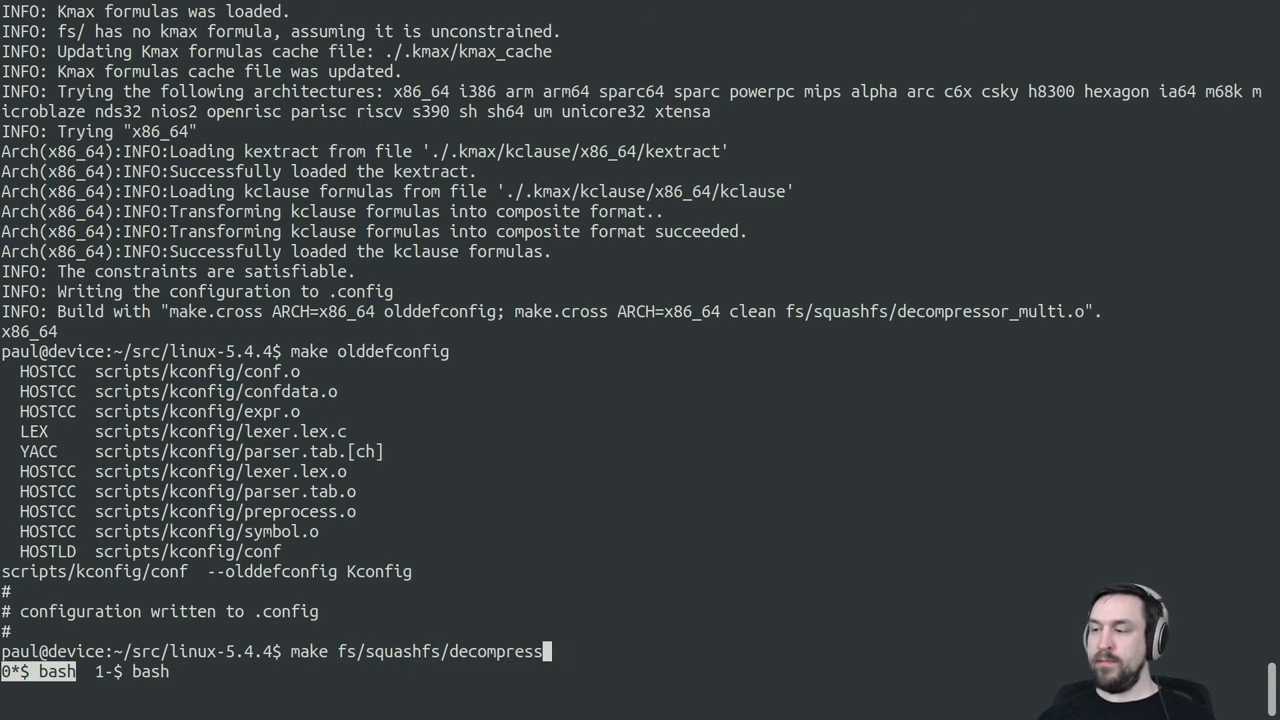
type("or_multi")
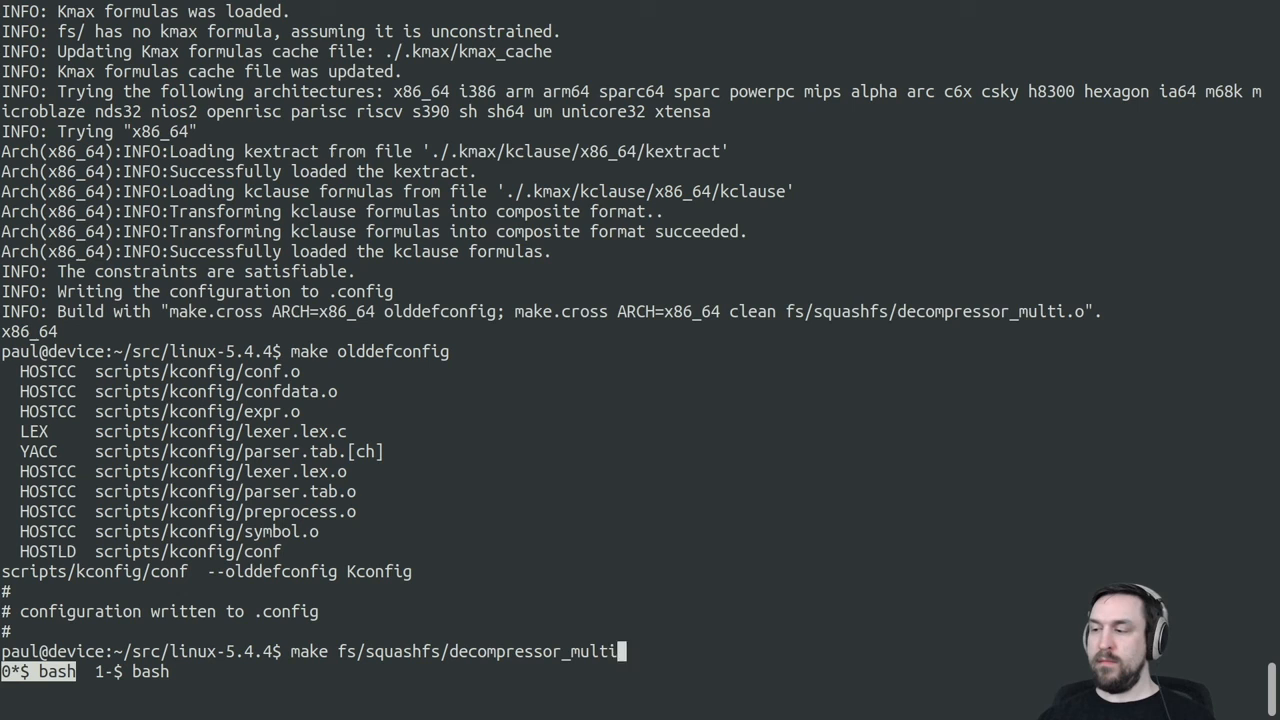